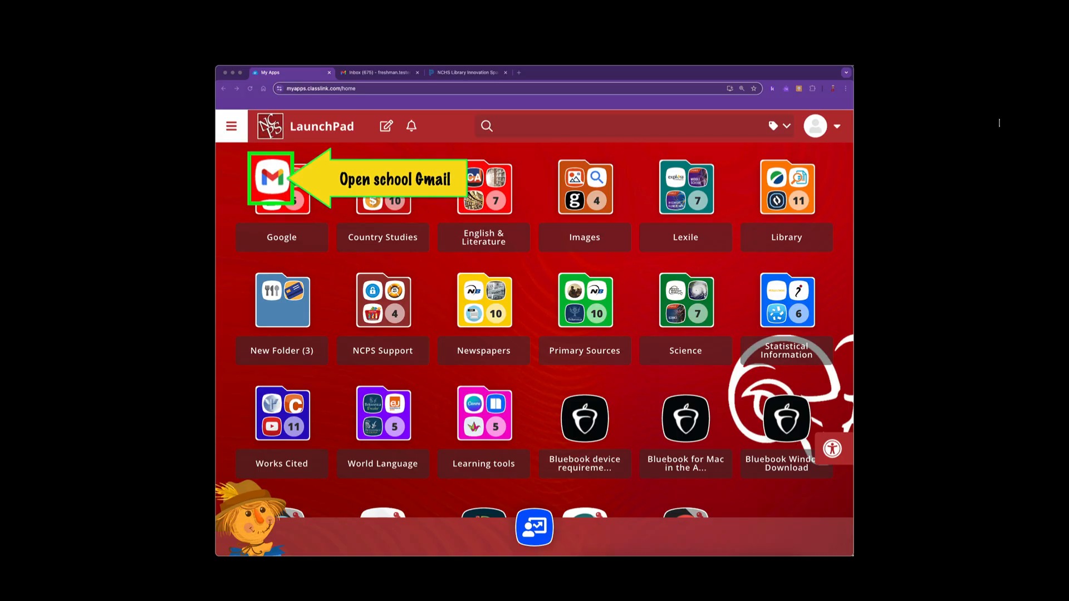
Launch school Gmail from the Google folder on ClassLink LaunchPad
{"action": "left_click", "coordinate": [269, 178]}
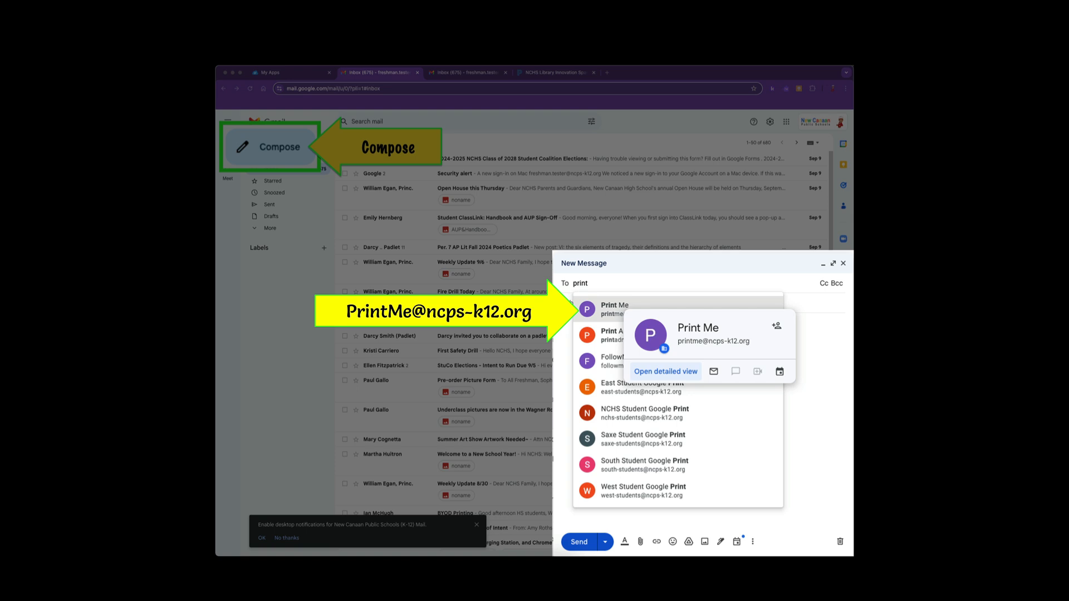
Address the message to Print Me and start adding an attachment
{"action": "left_click", "coordinate": [614, 308]}
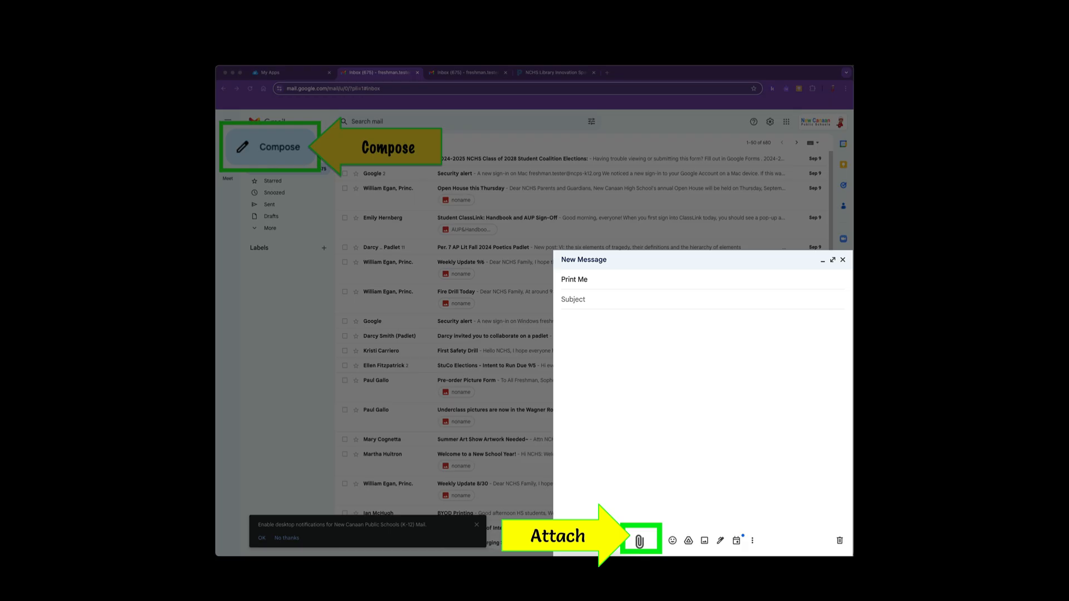
{"action": "left_click", "coordinate": [639, 541]}
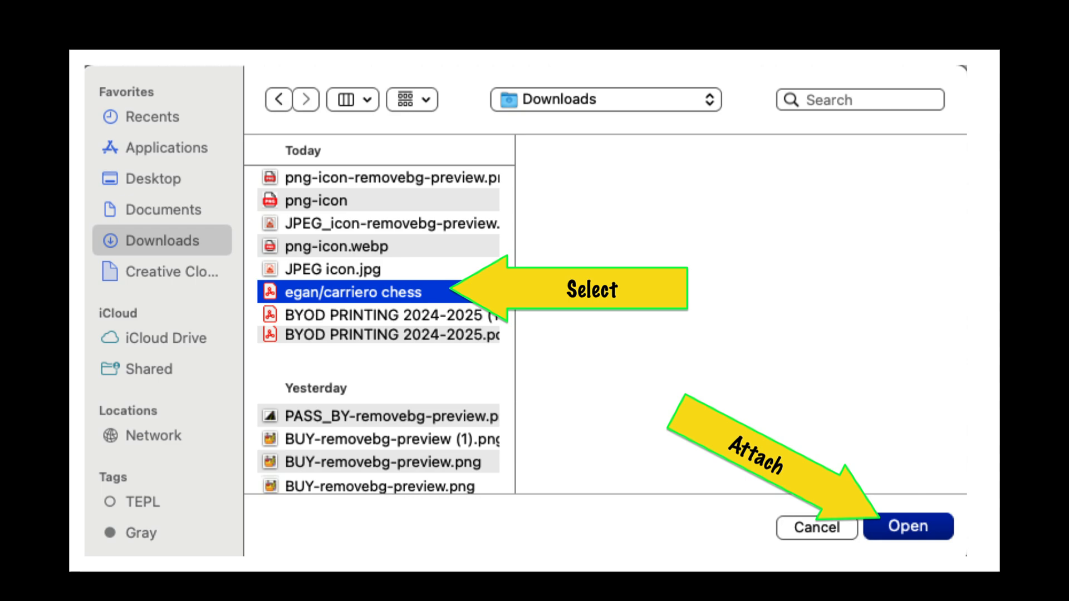
Attach the chess PDF from Downloads and send the message
{"action": "left_click", "coordinate": [908, 527]}
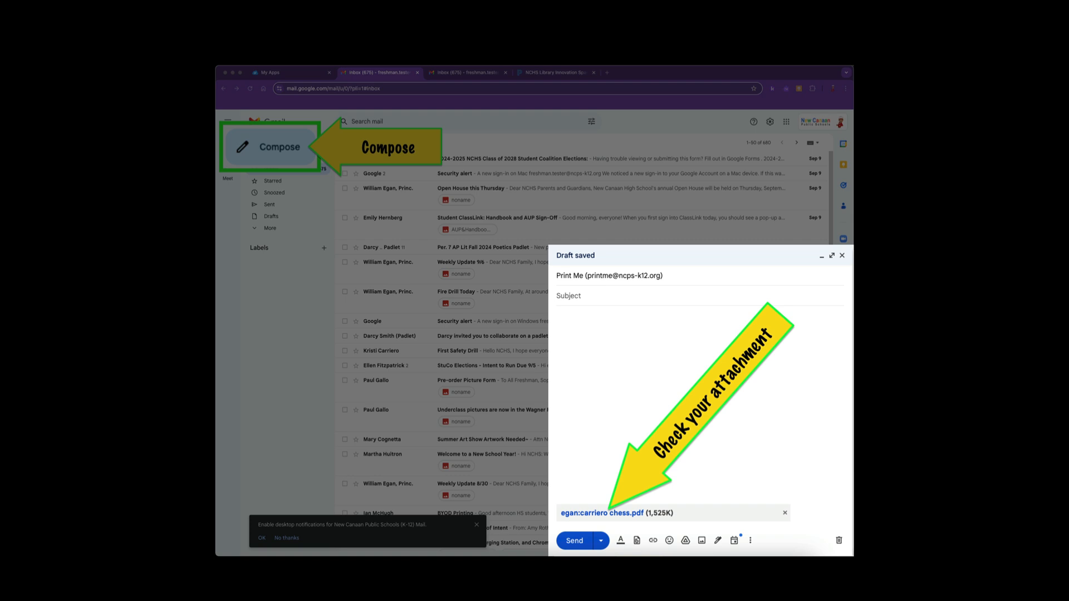
{"action": "left_click", "coordinate": [573, 540]}
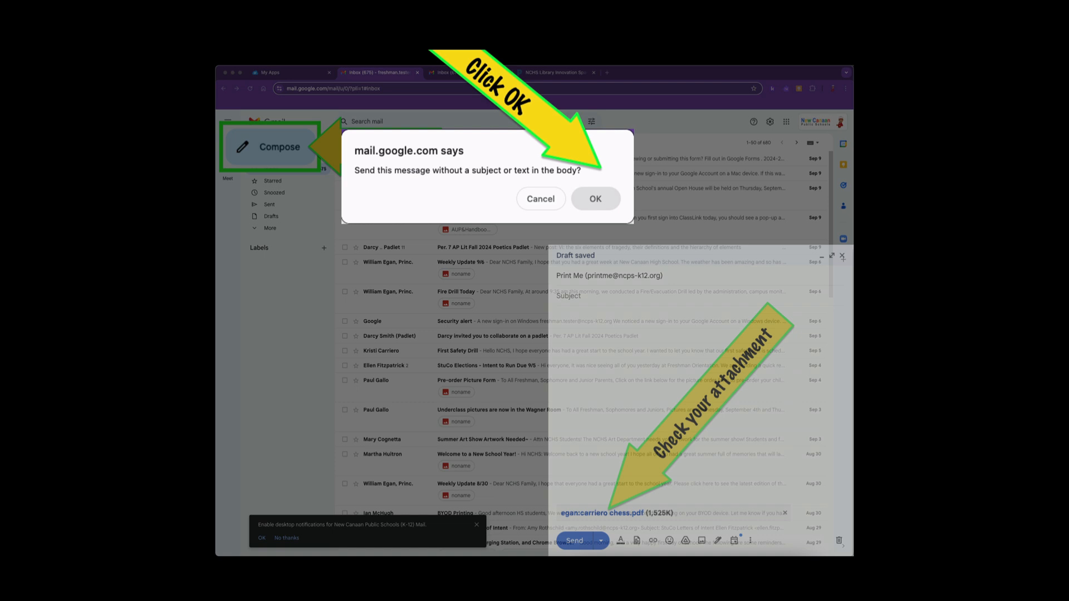
Confirm sending the chess PDF to Print Me without a subject or body
{"action": "left_click", "coordinate": [594, 198]}
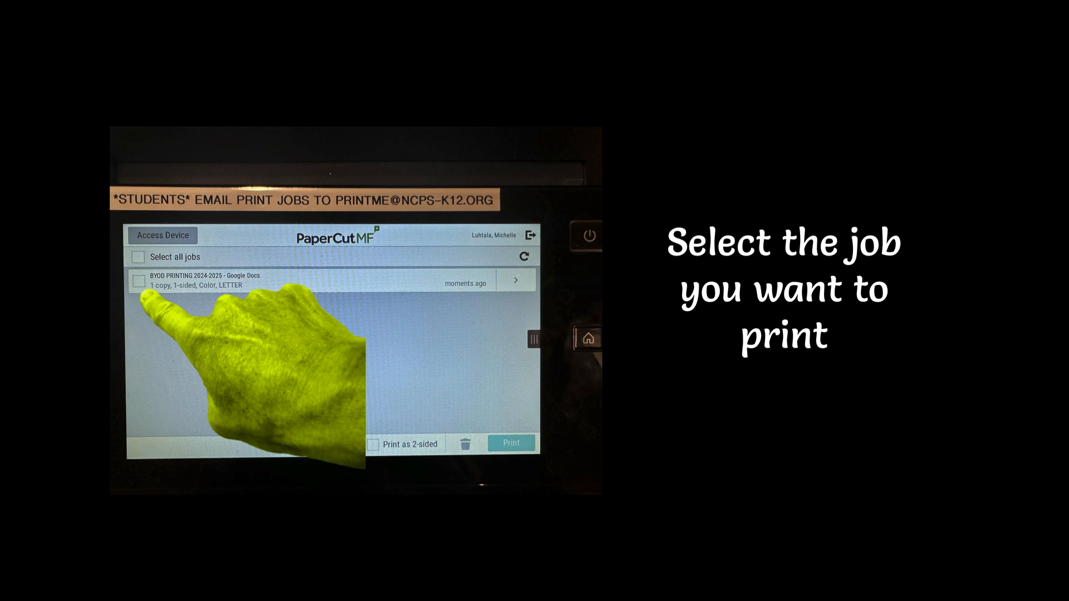
Select the waiting BYOD PRINTING 2024-2025 job on the PaperCut MF screen
{"action": "left_click", "coordinate": [139, 280]}
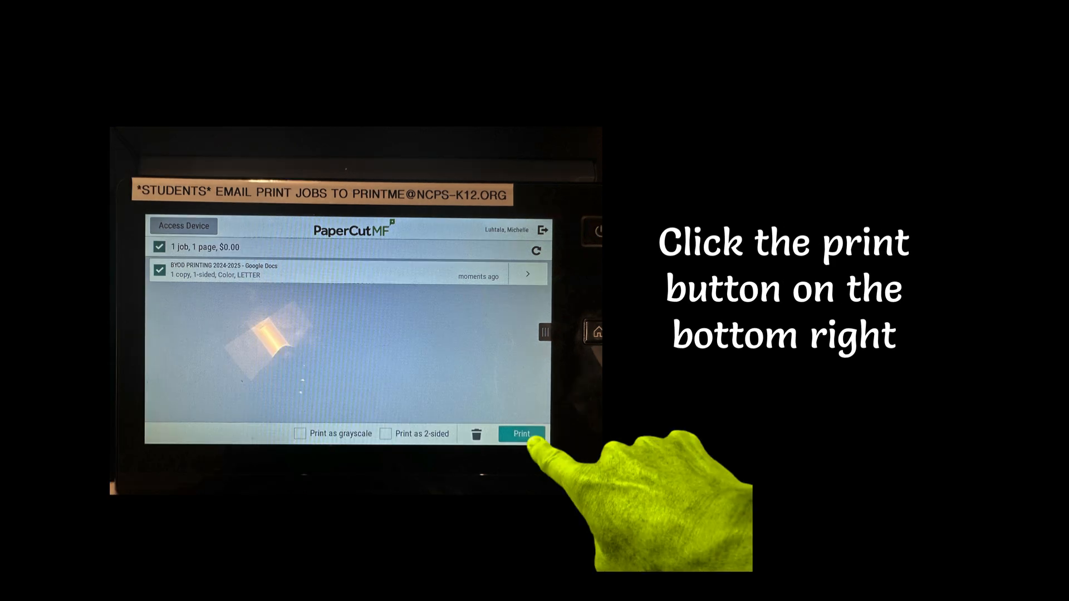